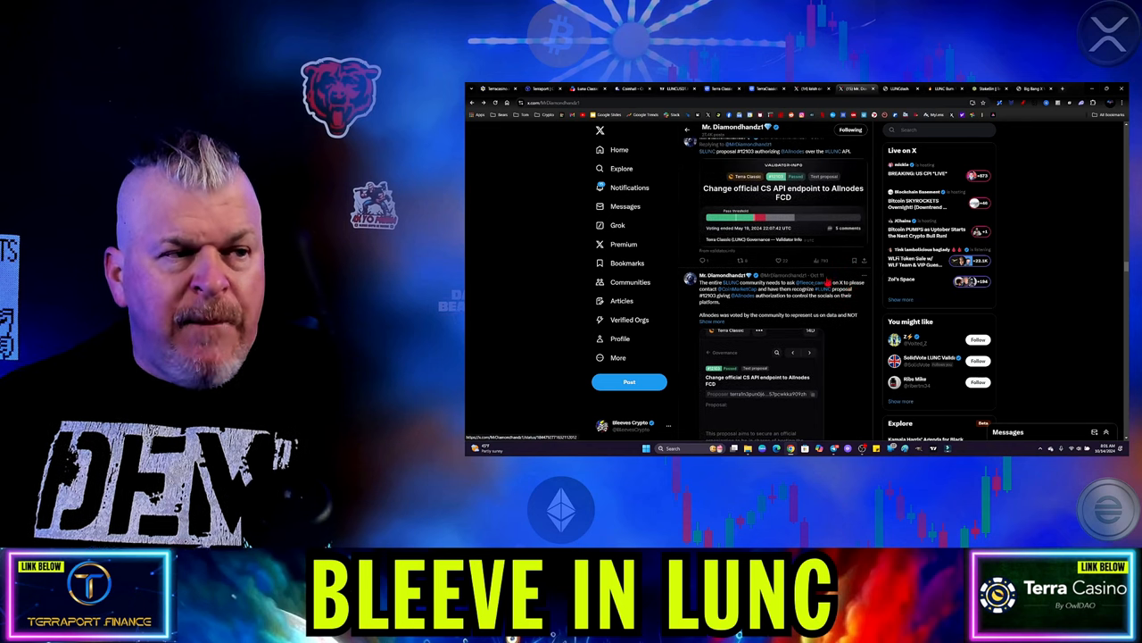
{"action": "scroll", "scroll_direction": "down", "scroll_amount": 3}
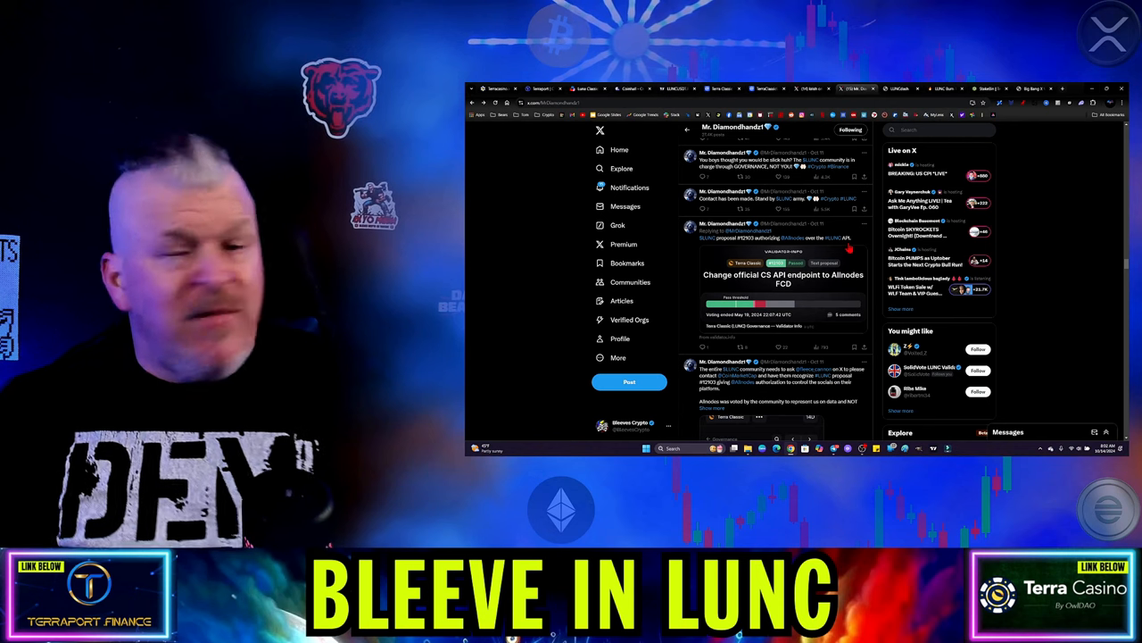
Step: Click in the profile timeline to reach the CoinMarketCap LUNC social links posts
{"action": "left_click", "coordinate": [541, 89]}
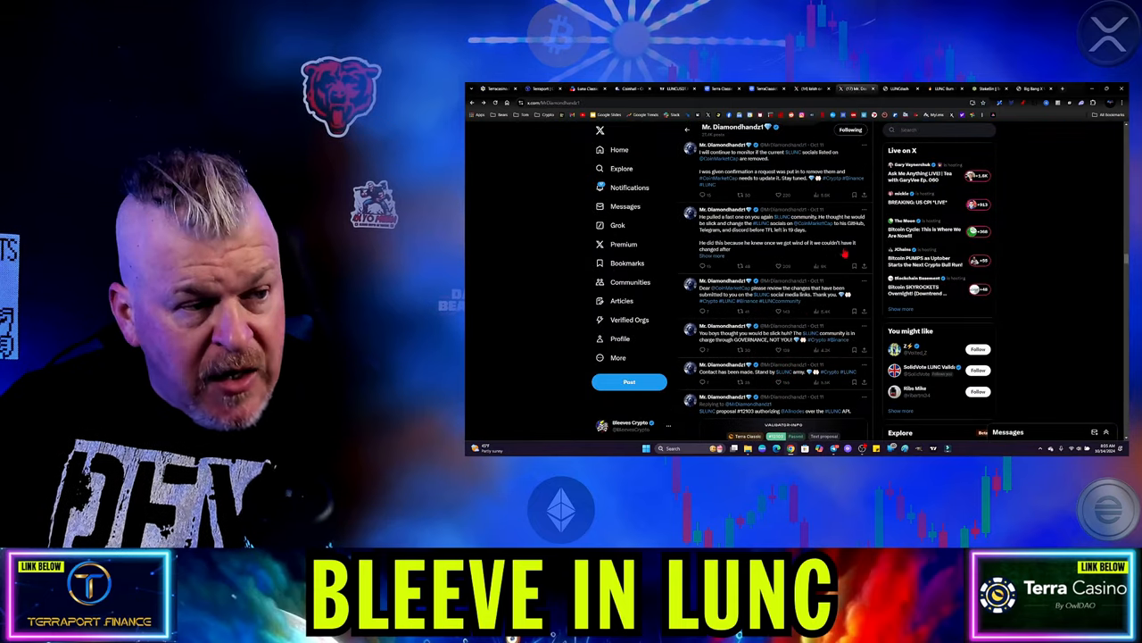
Step: Scroll past the GIF post to the Terra Classic price chart post
{"action": "scroll", "scroll_direction": "down", "scroll_amount": 3}
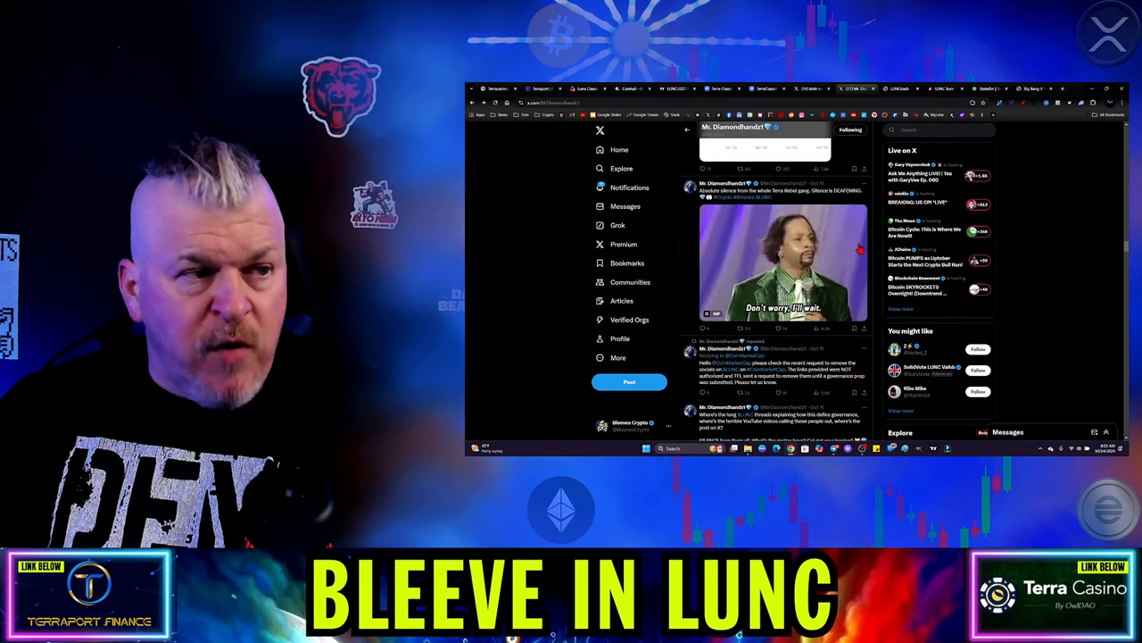
{"action": "scroll", "scroll_direction": "down", "scroll_amount": 3}
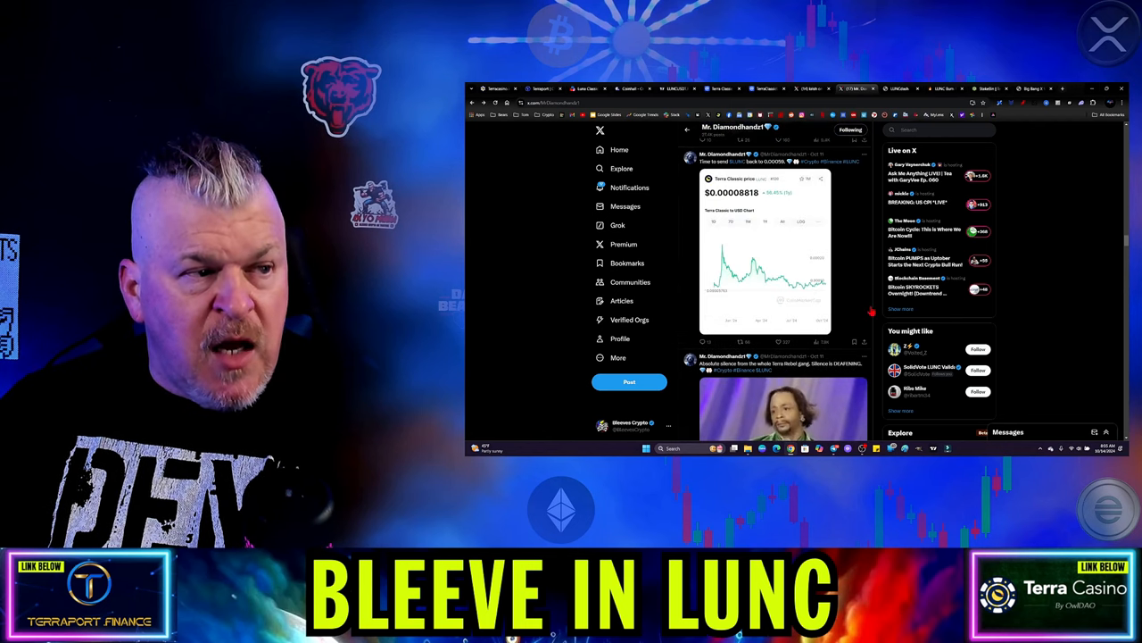
{"action": "scroll", "scroll_direction": "down", "scroll_amount": 3}
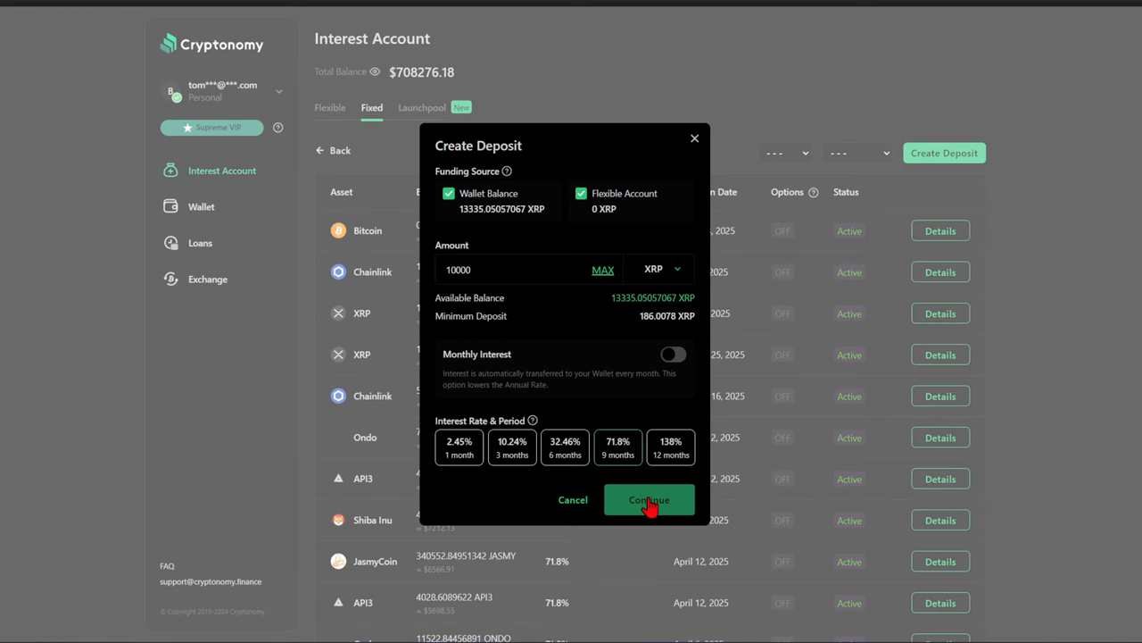
Step: Continue past the 10,000 XRP deposit form and view the Cryptonomy Loans page
{"action": "left_click", "coordinate": [648, 500]}
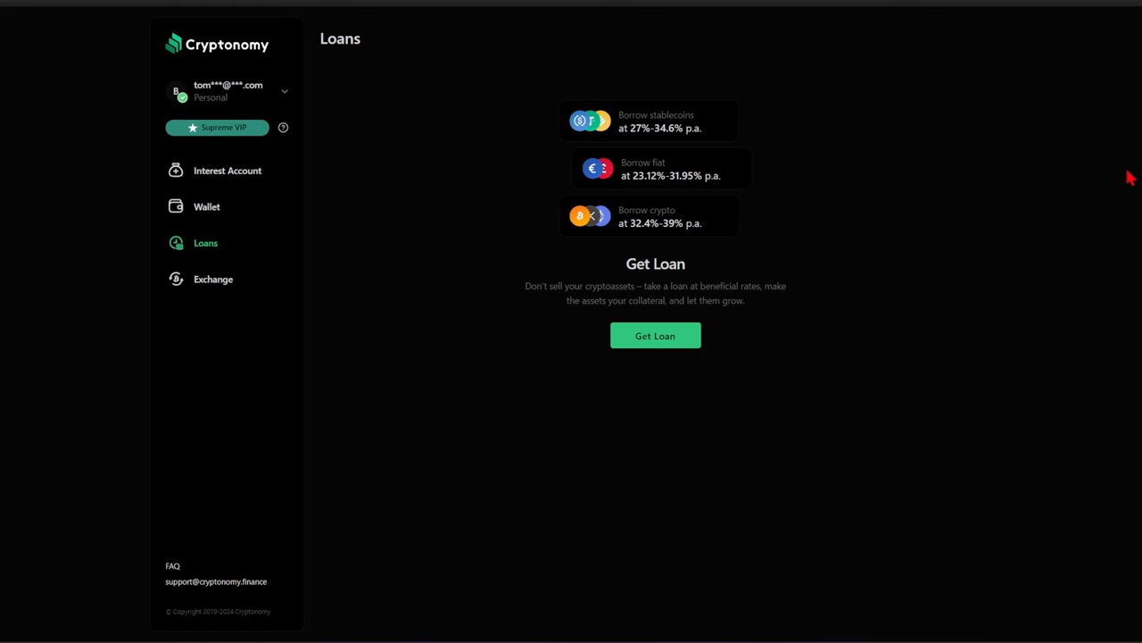
{"action": "left_click", "coordinate": [206, 206]}
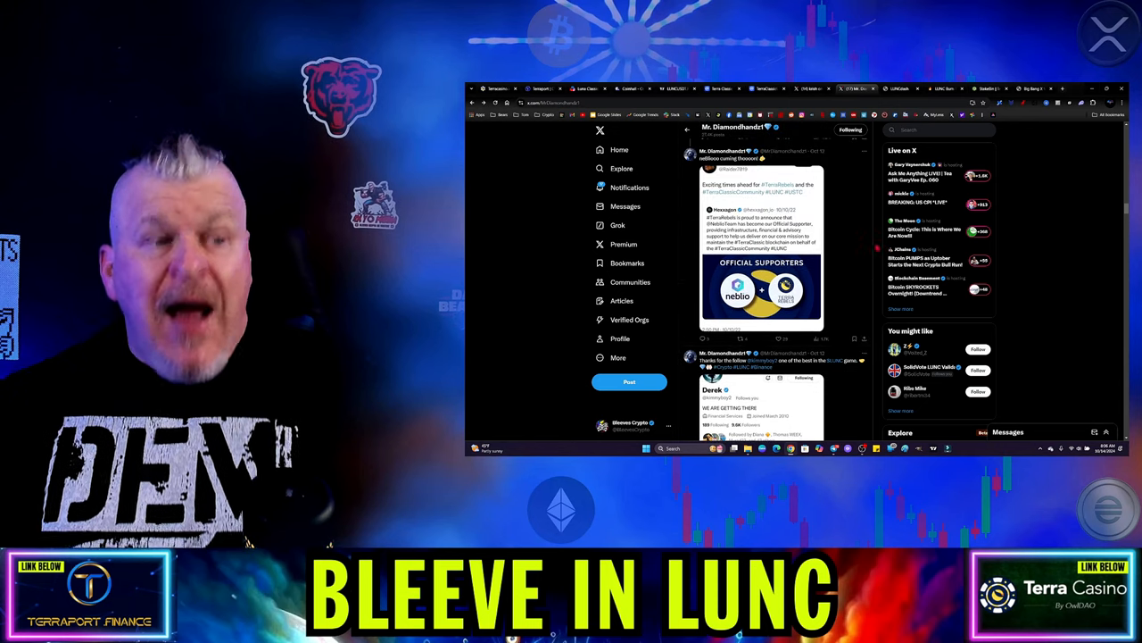
Step: Scroll to the pinned post and the BREAKING post about removed CoinMarketCap links
{"action": "scroll", "scroll_direction": "down", "scroll_amount": 3}
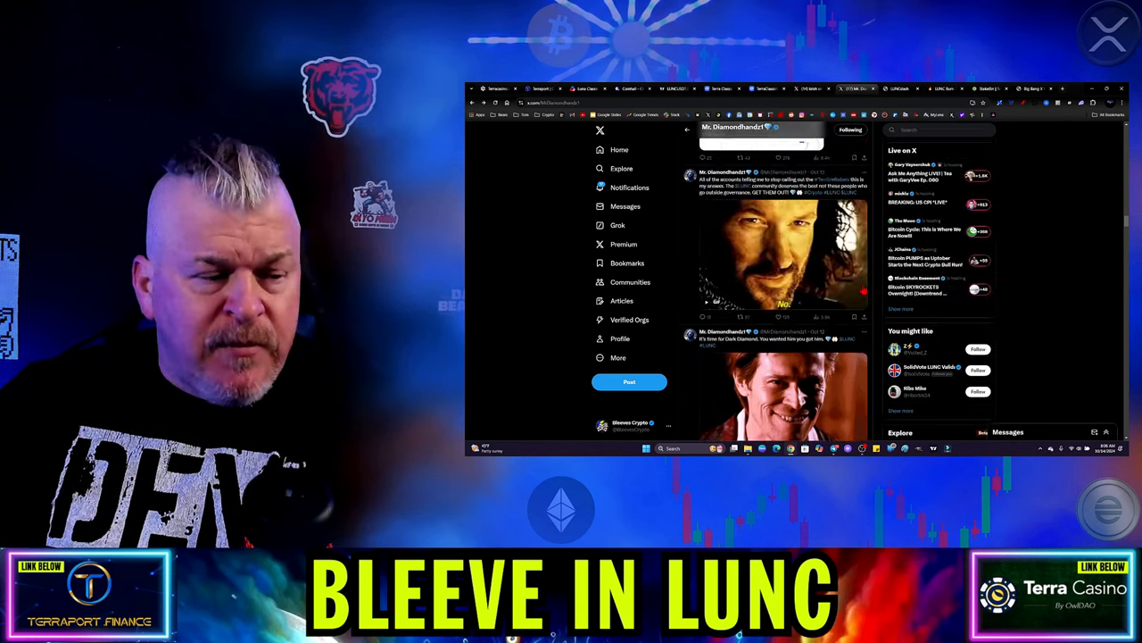
{"action": "scroll", "scroll_direction": "down", "scroll_amount": 3}
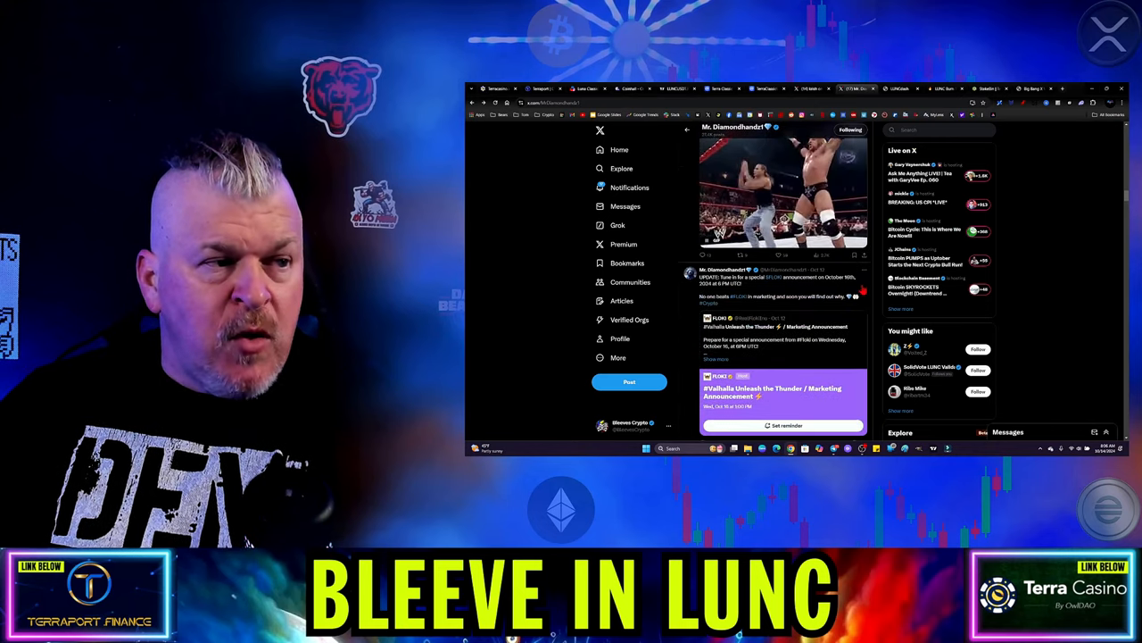
{"action": "scroll", "scroll_direction": "down", "scroll_amount": 3}
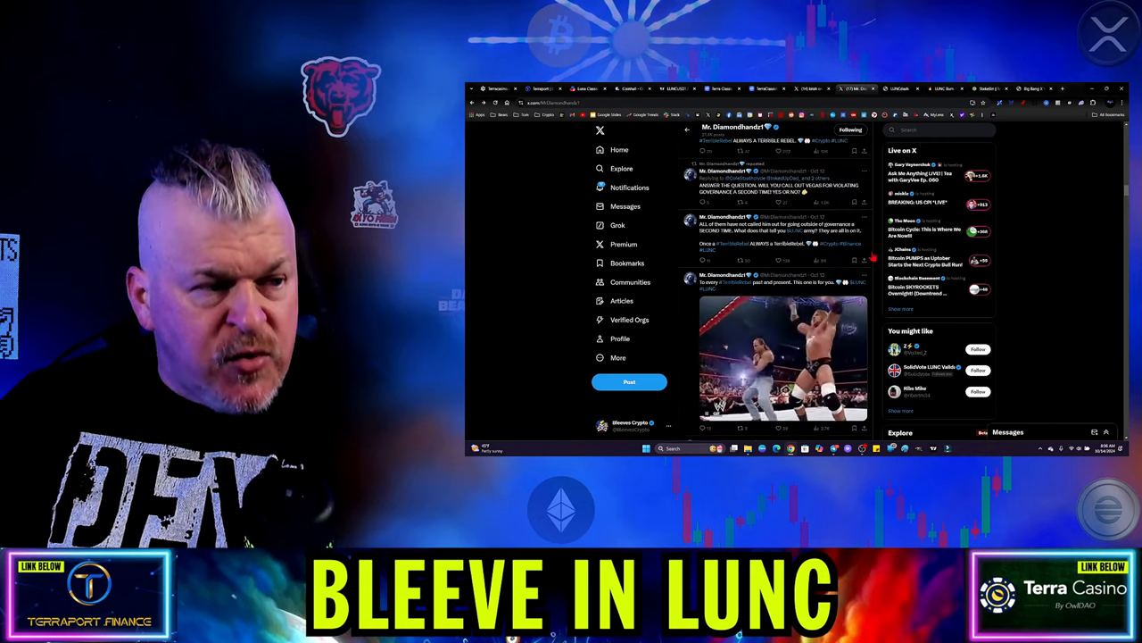
{"action": "scroll", "scroll_direction": "down", "scroll_amount": 3}
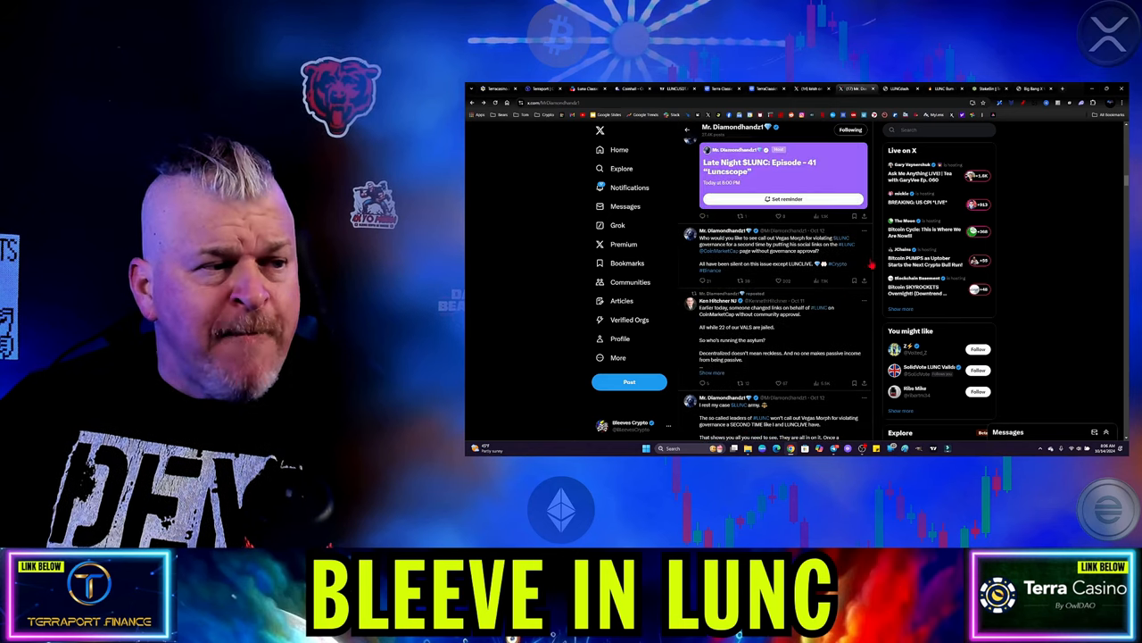
{"action": "scroll", "scroll_direction": "down", "scroll_amount": 3}
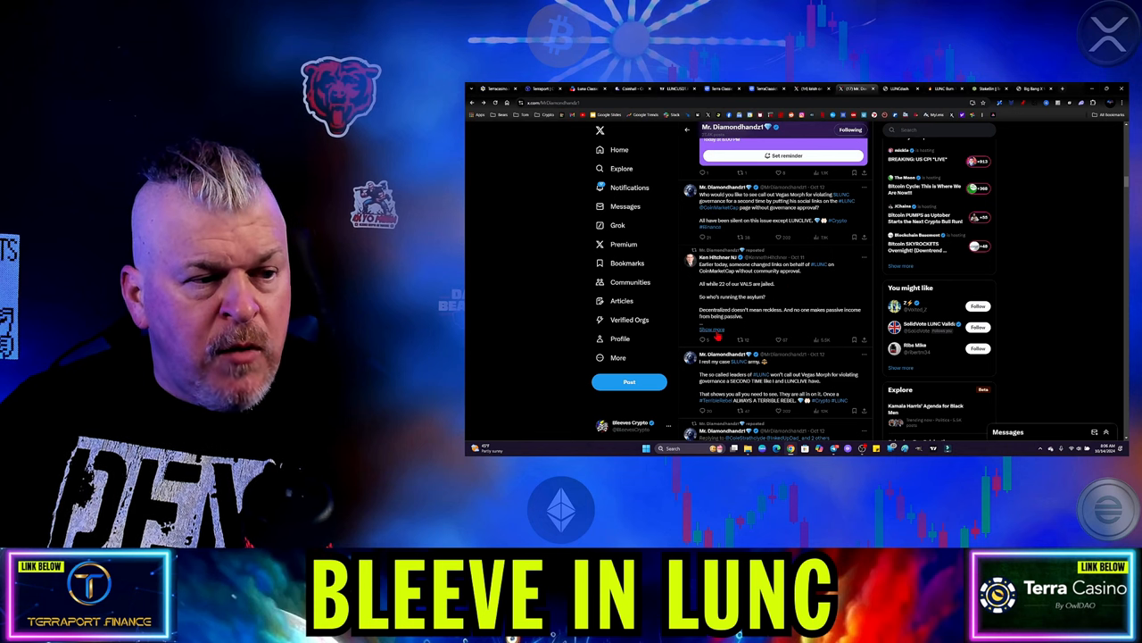
{"action": "scroll", "scroll_direction": "down", "scroll_amount": 3}
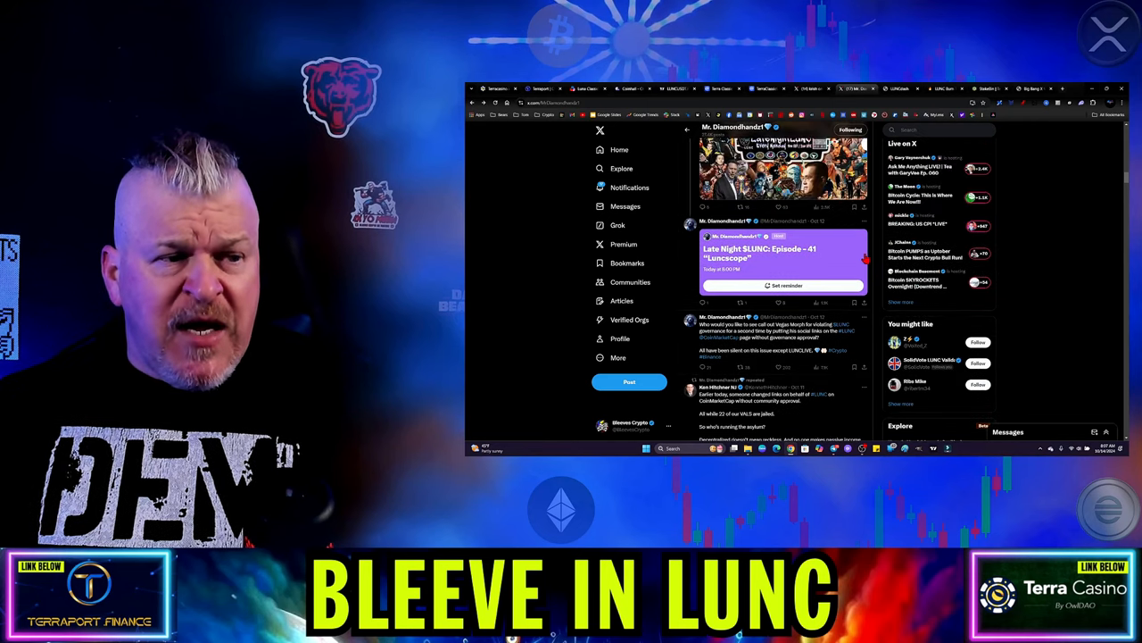
{"action": "scroll", "scroll_direction": "down", "scroll_amount": 3}
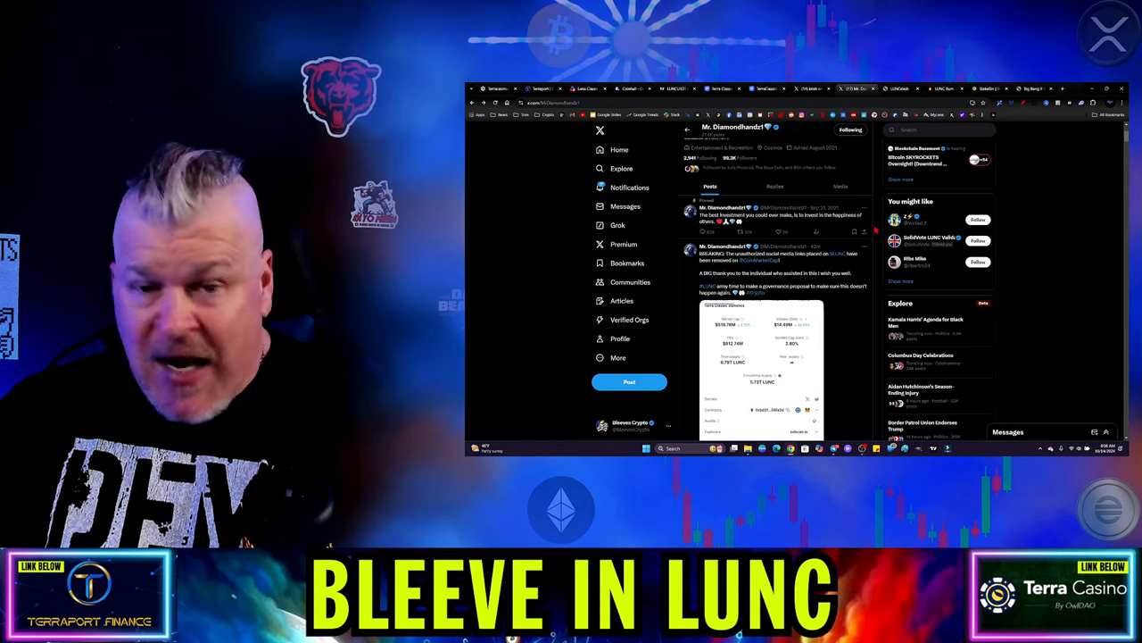
{"action": "scroll", "scroll_direction": "down", "scroll_amount": 3}
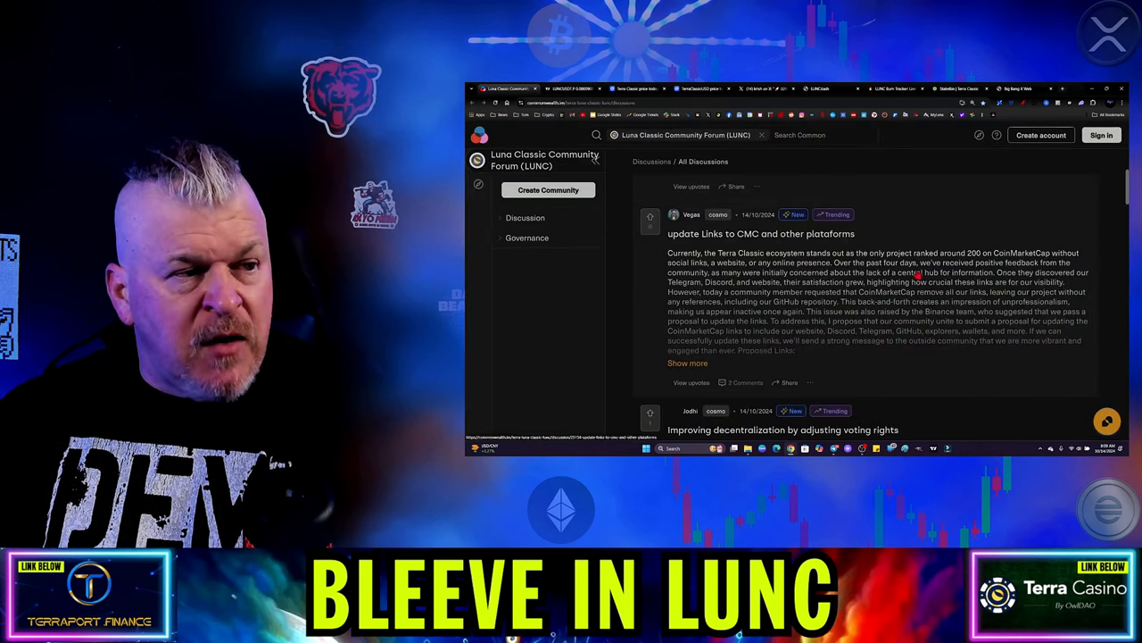
Step: Open the CMC links update proposal thread and read through its comments
{"action": "scroll", "scroll_direction": "down", "scroll_amount": 3}
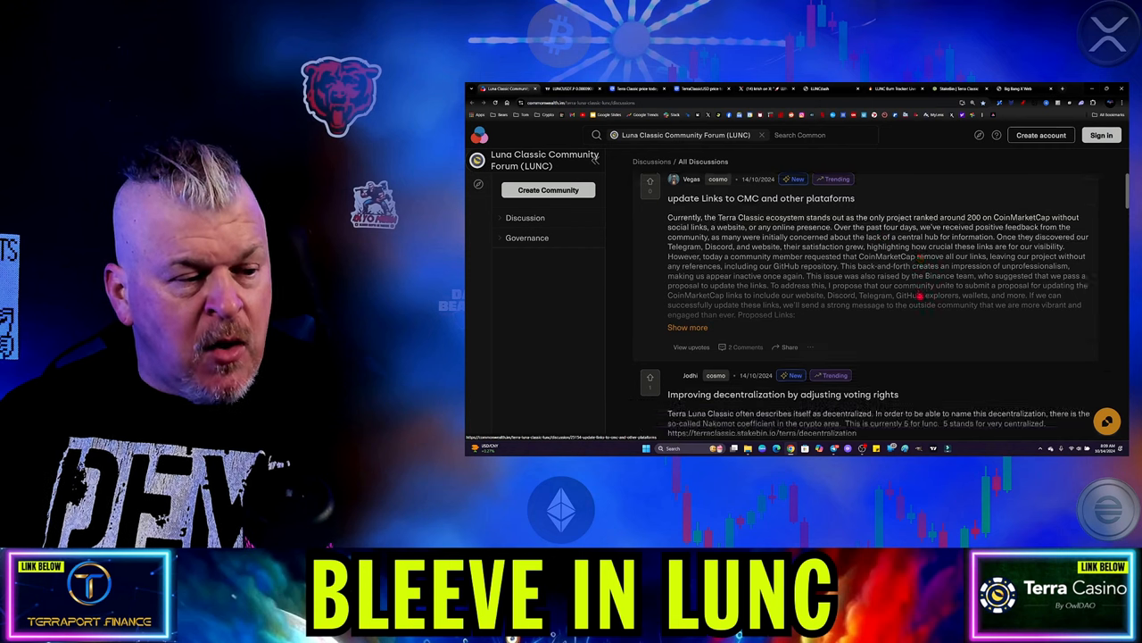
{"action": "scroll", "scroll_direction": "down", "scroll_amount": 3}
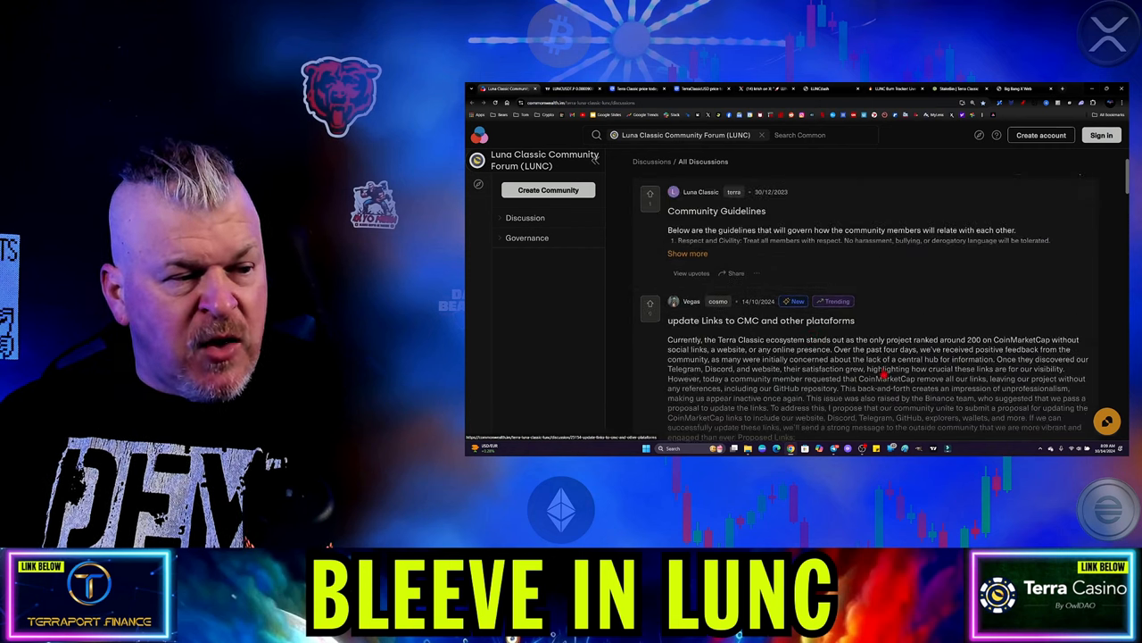
{"action": "left_click", "coordinate": [761, 321]}
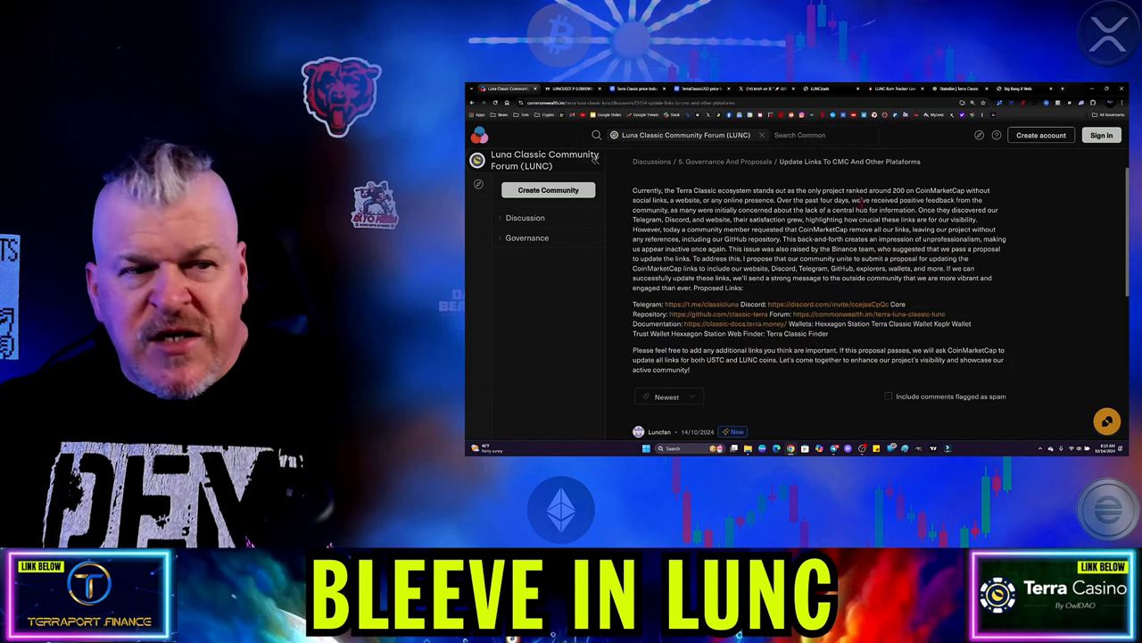
{"action": "scroll", "scroll_direction": "down", "scroll_amount": 3}
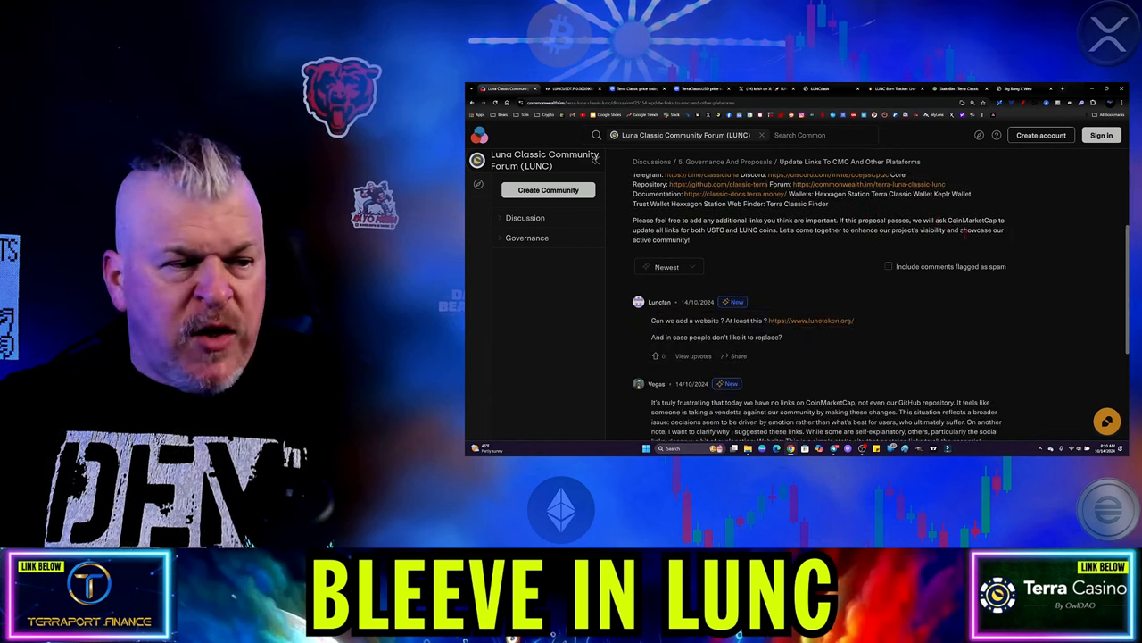
{"action": "scroll", "scroll_direction": "down", "scroll_amount": 3}
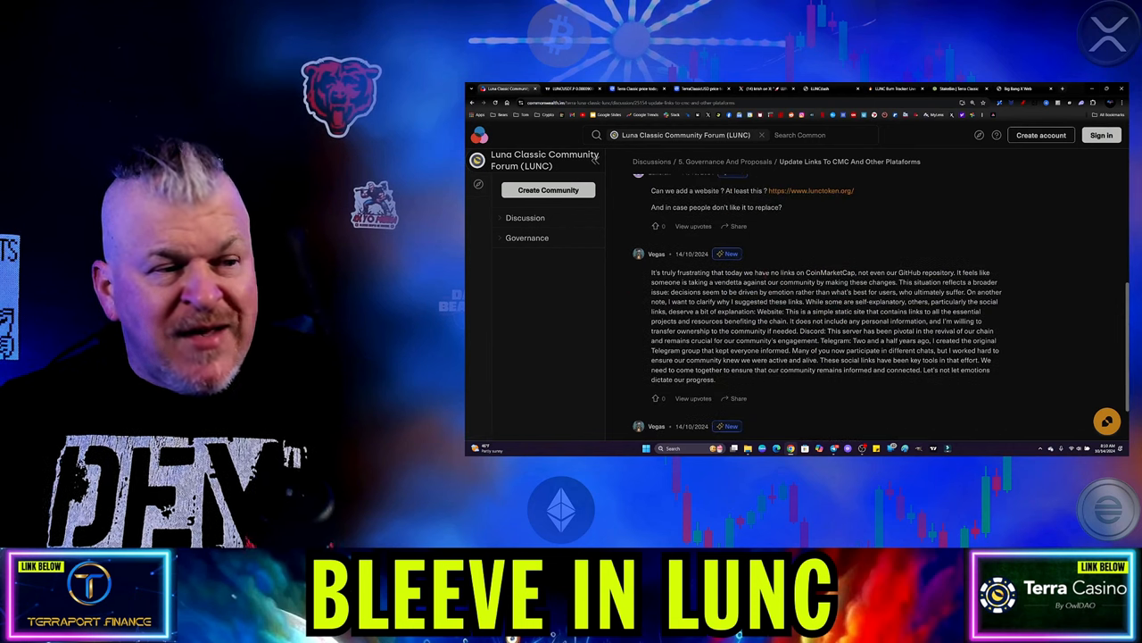
{"action": "scroll", "scroll_direction": "down", "scroll_amount": 3}
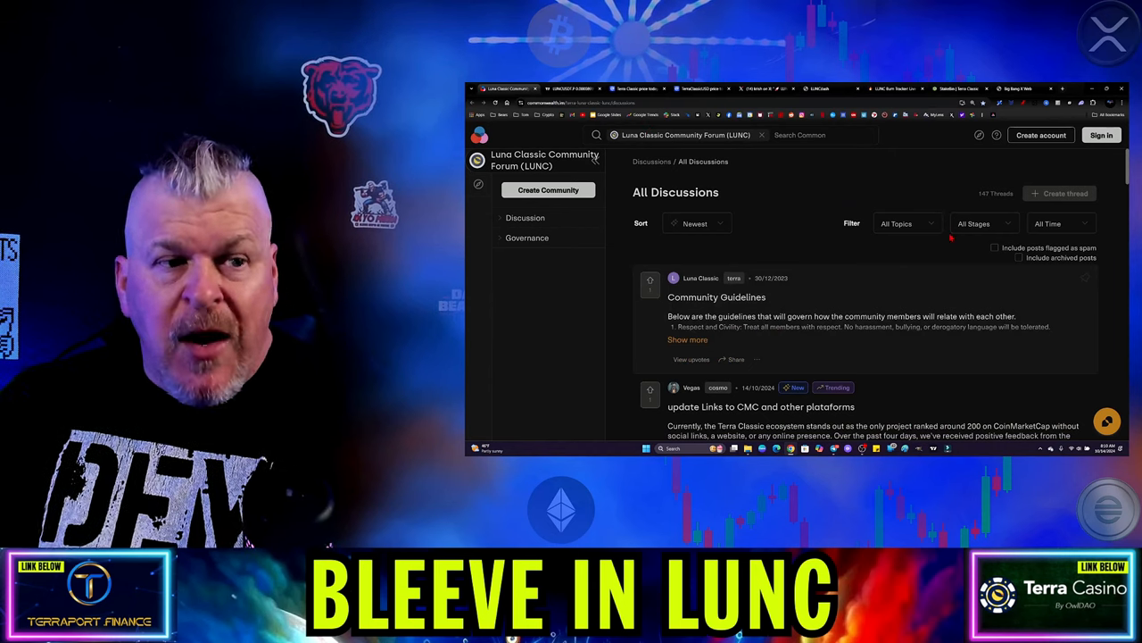
{"action": "scroll", "scroll_direction": "down", "scroll_amount": 3}
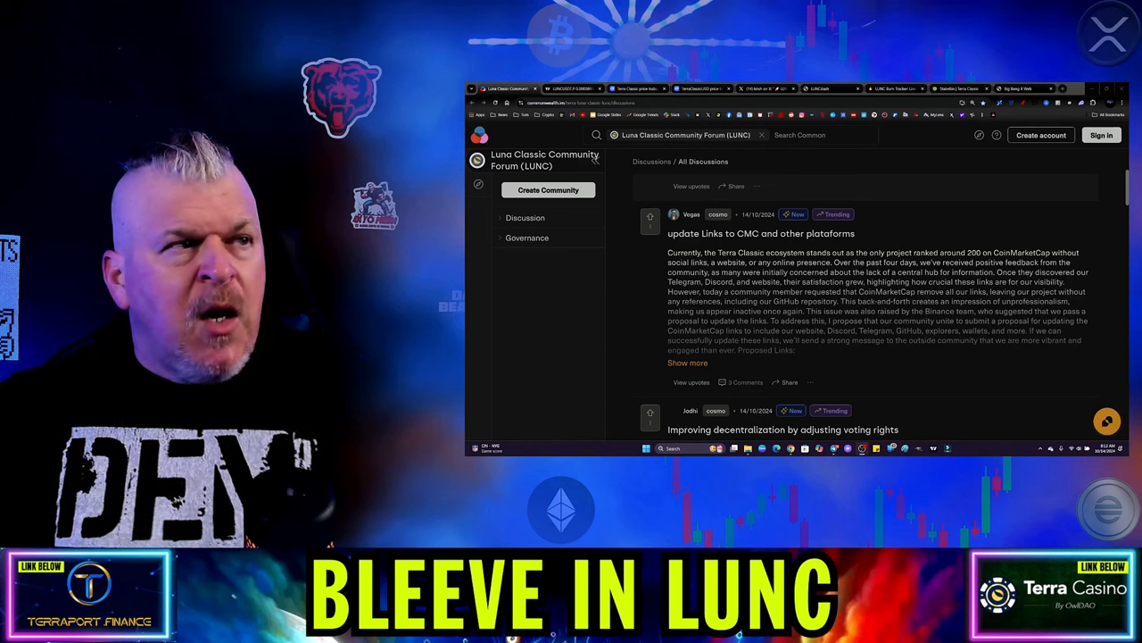
Step: Switch to StakeBin's Terra Classic supply page and scroll the LUNC, USTC and staked charts
{"action": "left_click", "coordinate": [567, 89]}
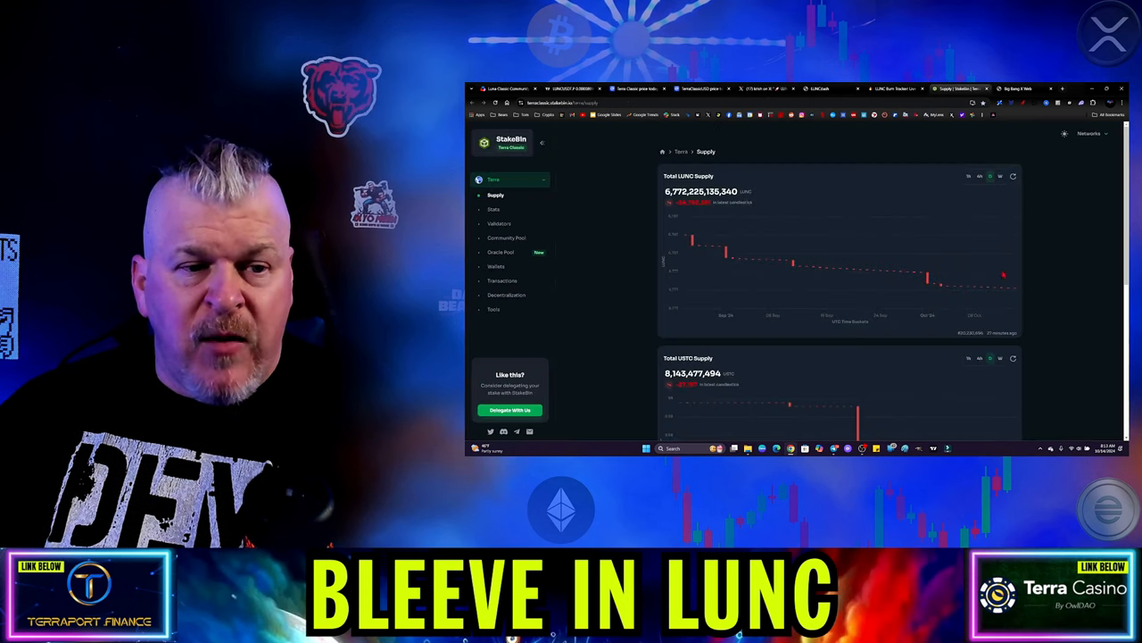
{"action": "scroll", "scroll_direction": "down", "scroll_amount": 3}
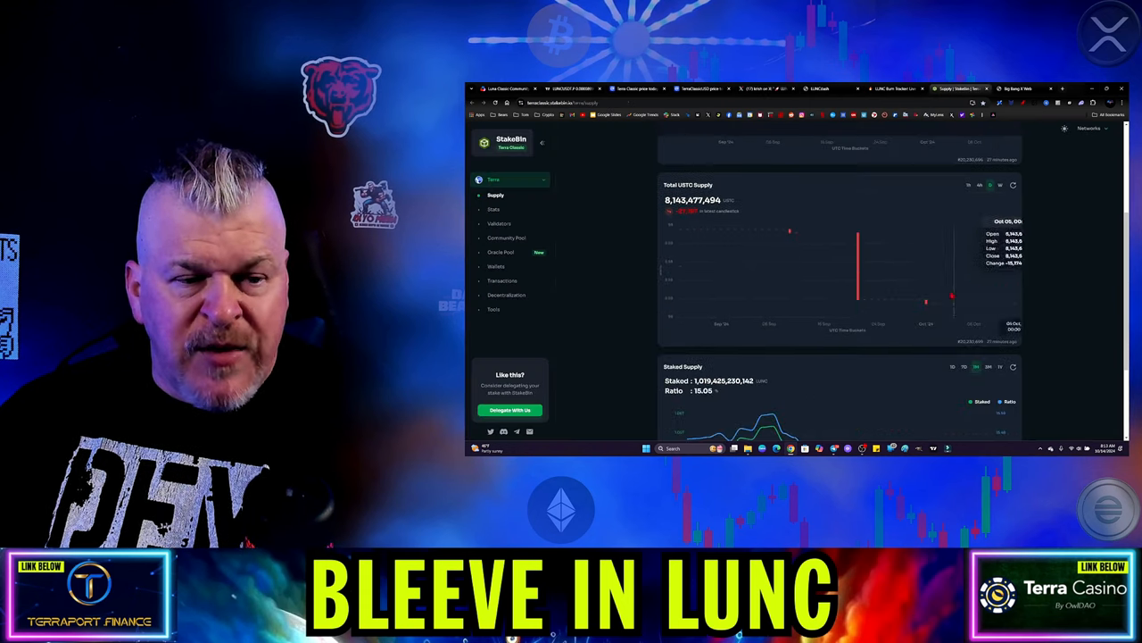